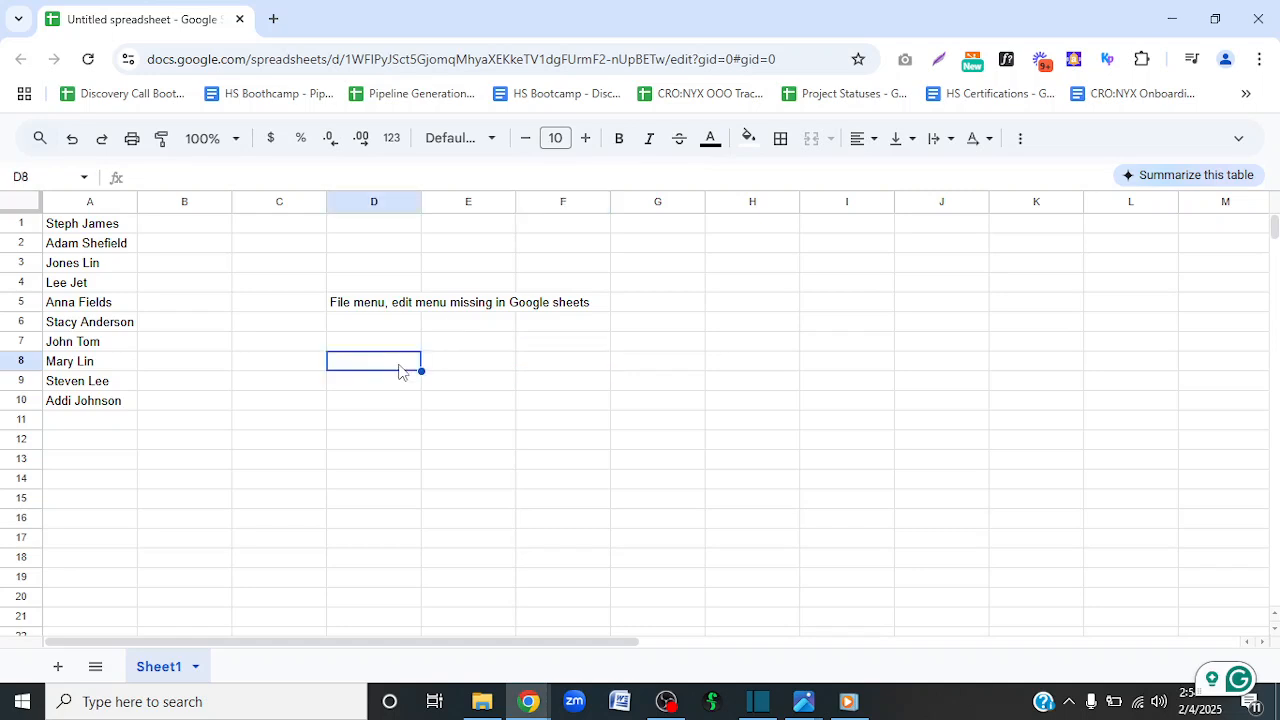
mouse_move(120, 124)
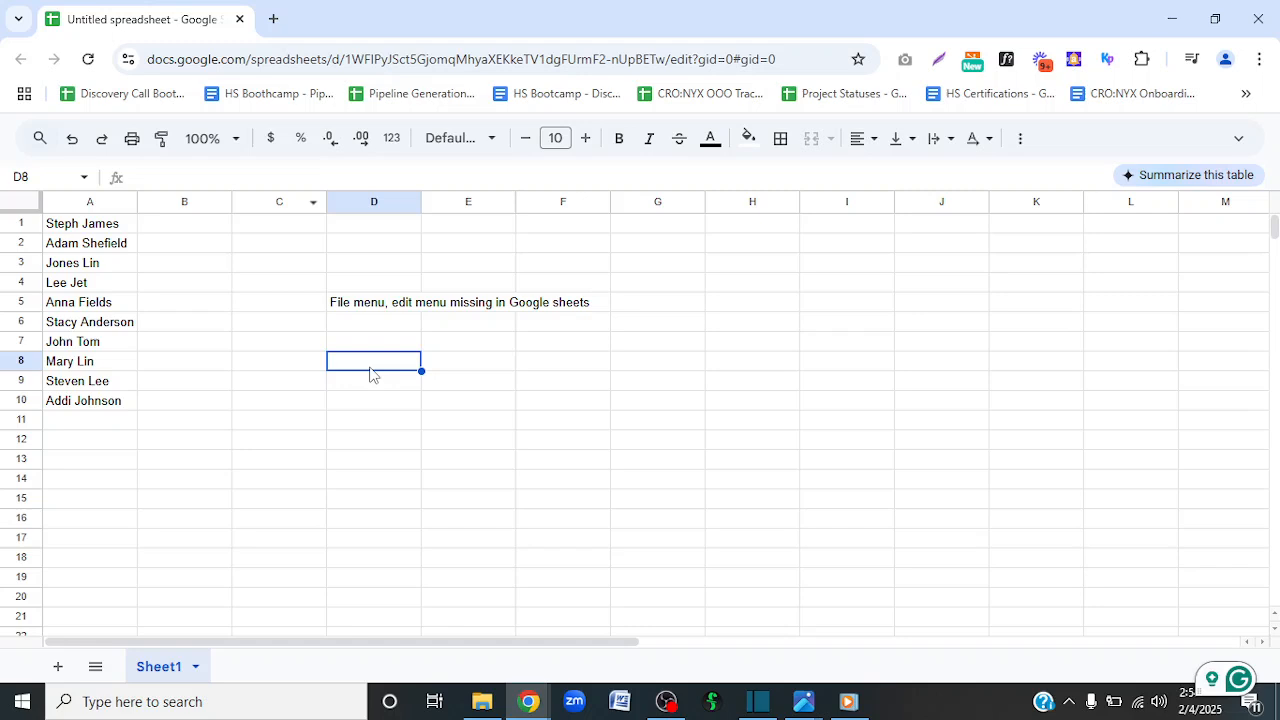
Type the note 'ctrl+shift+f' into cell D8 below the missing-menus text.
type("ctrl+shift_")
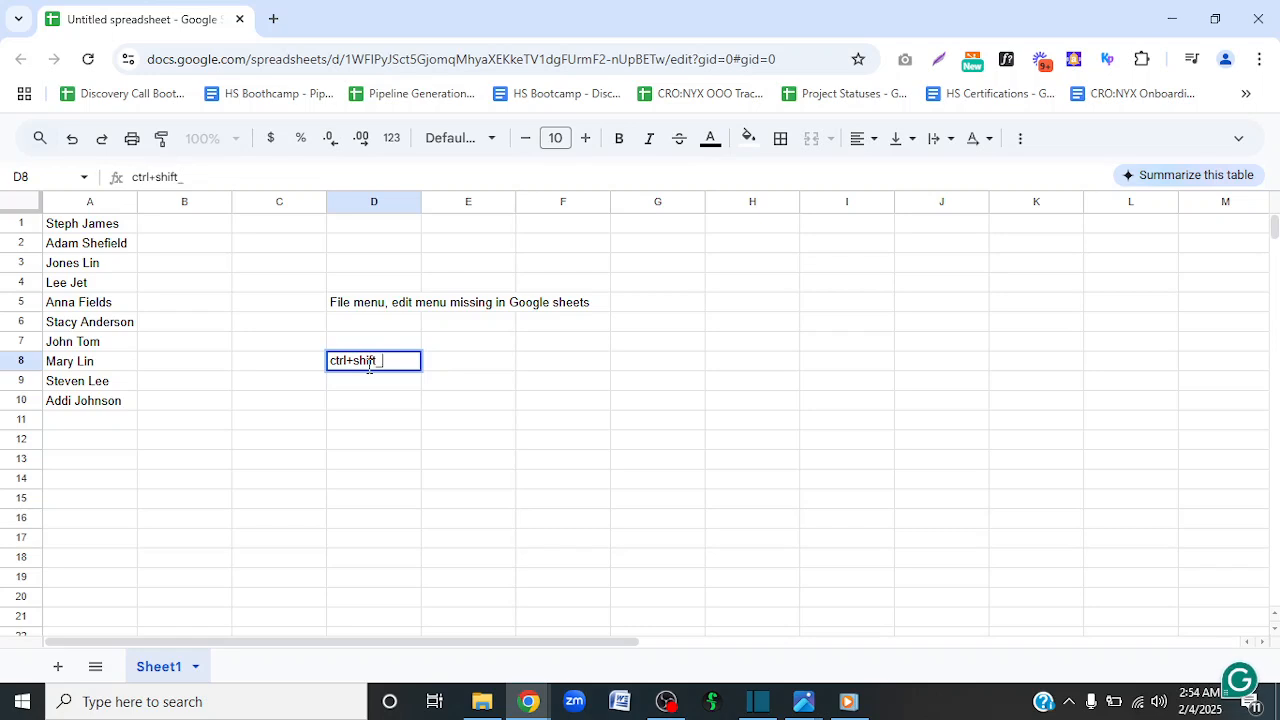
type("f")
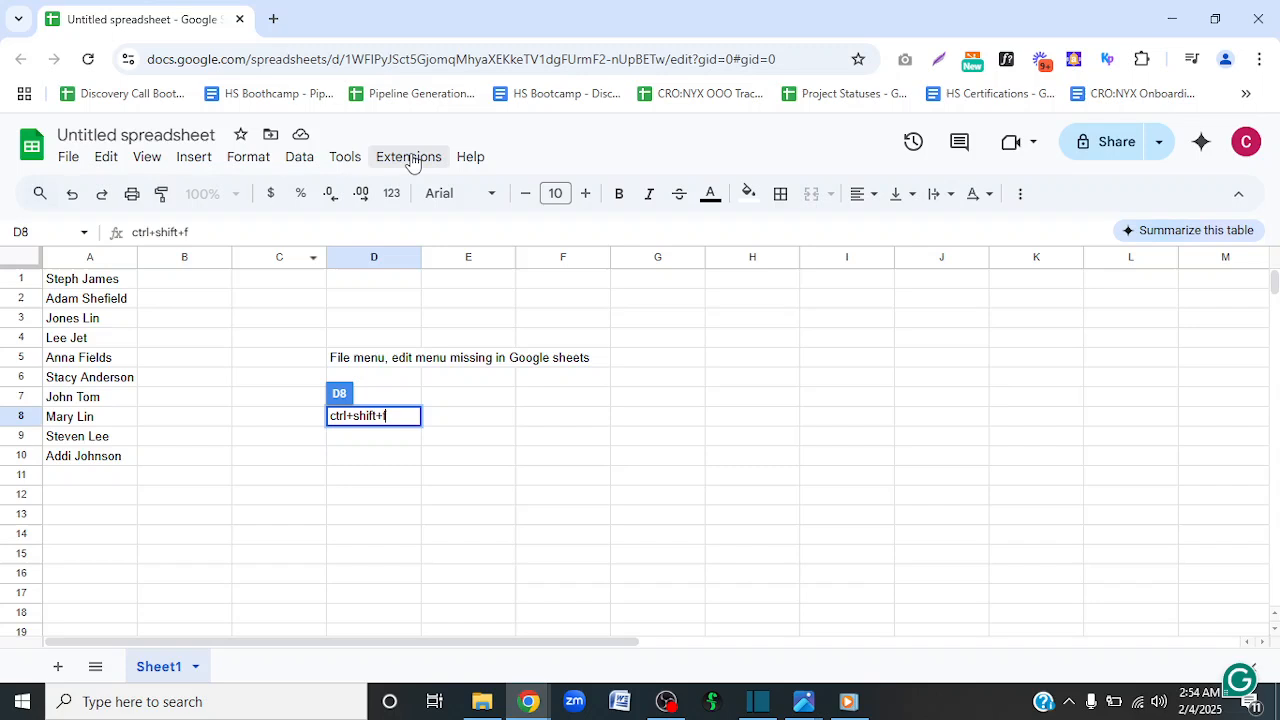
mouse_move(418, 394)
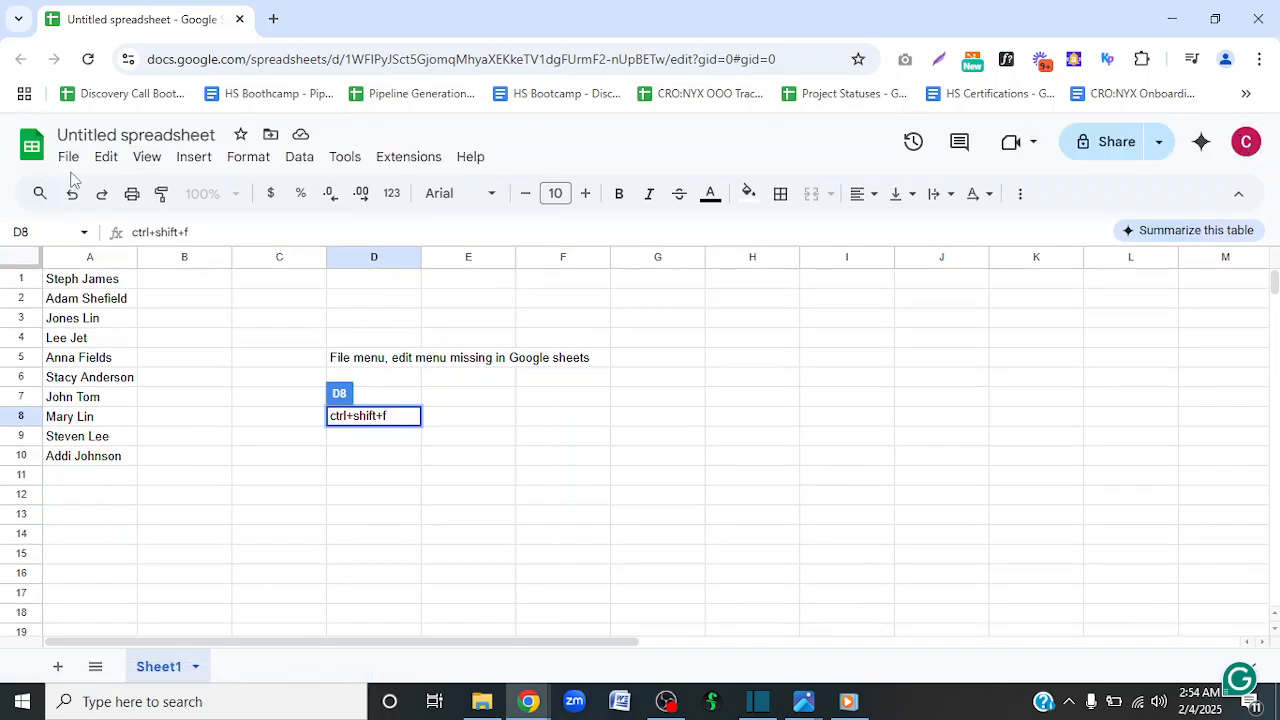
mouse_move(18, 178)
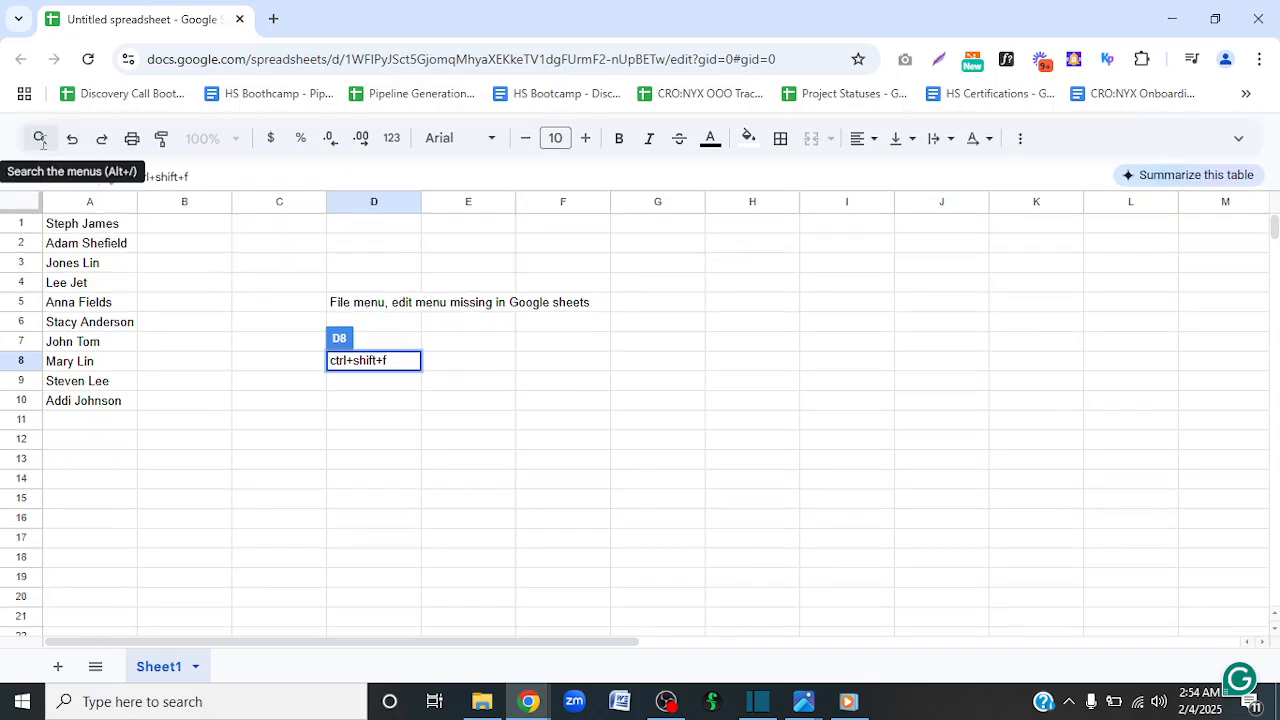
Open the Search the menus list showing Compact controls checked (Ctrl+Shift+F).
left_click(40, 138)
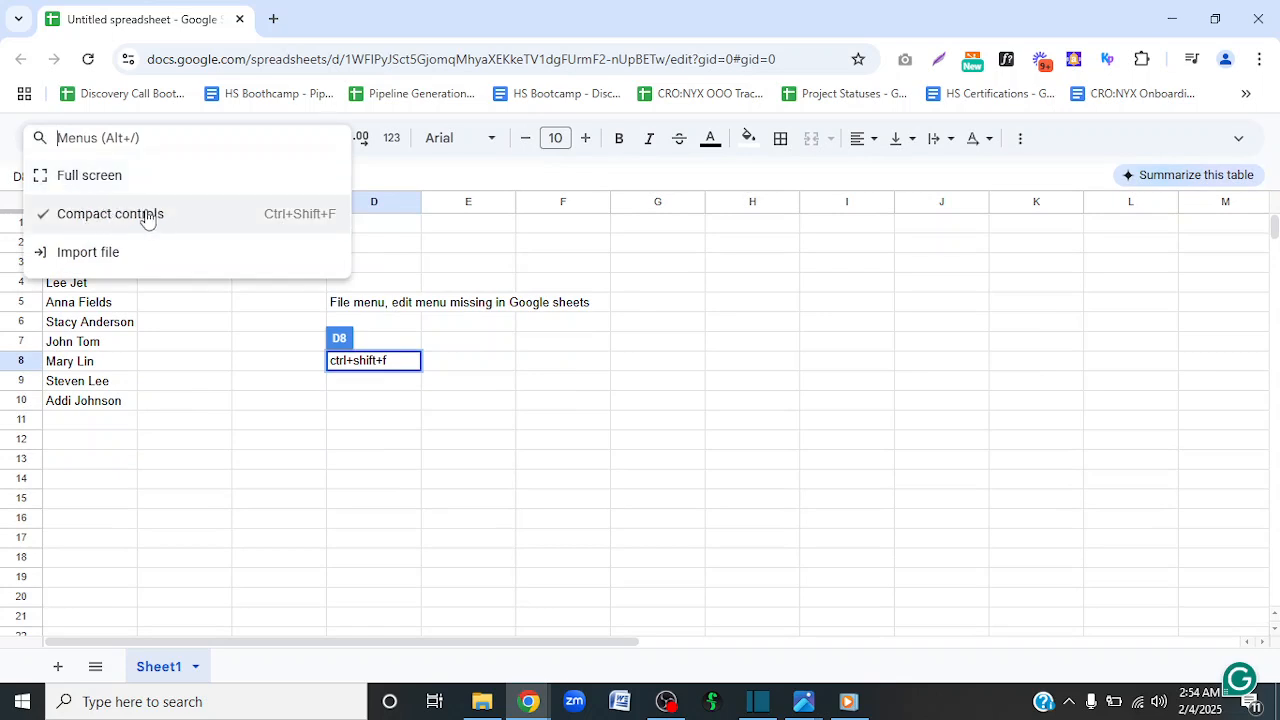
mouse_move(110, 218)
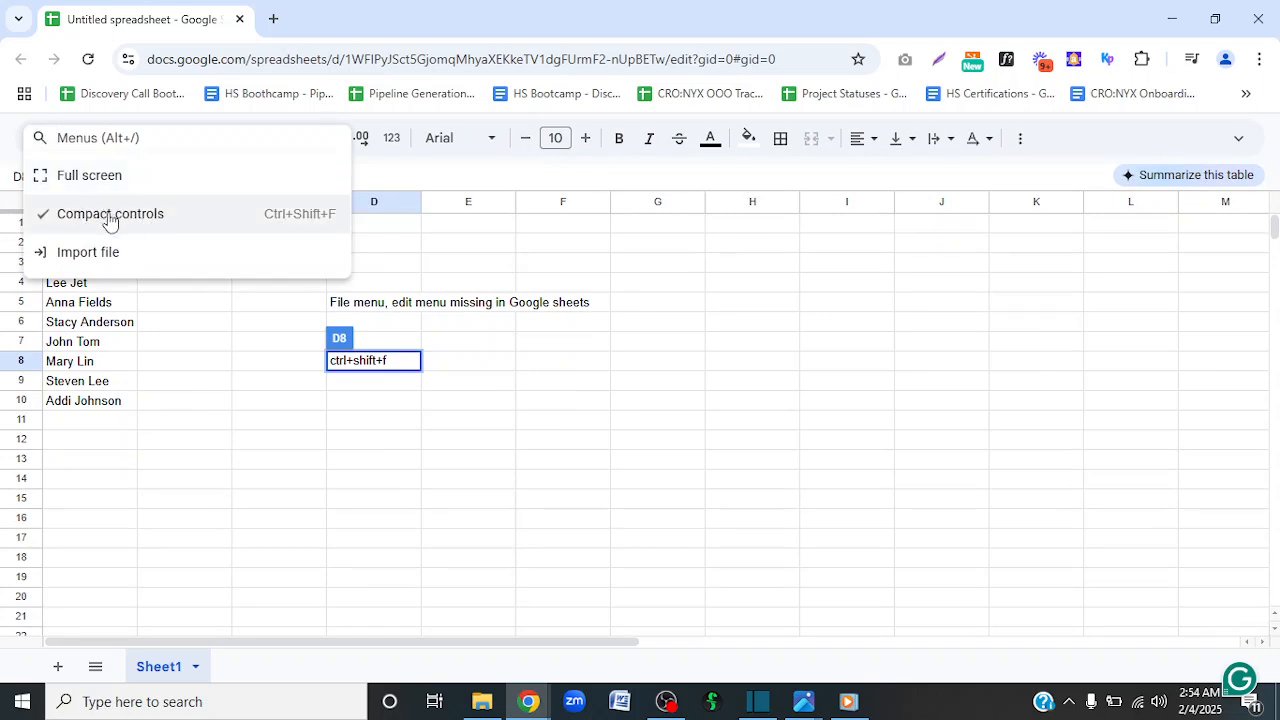
left_click(110, 213)
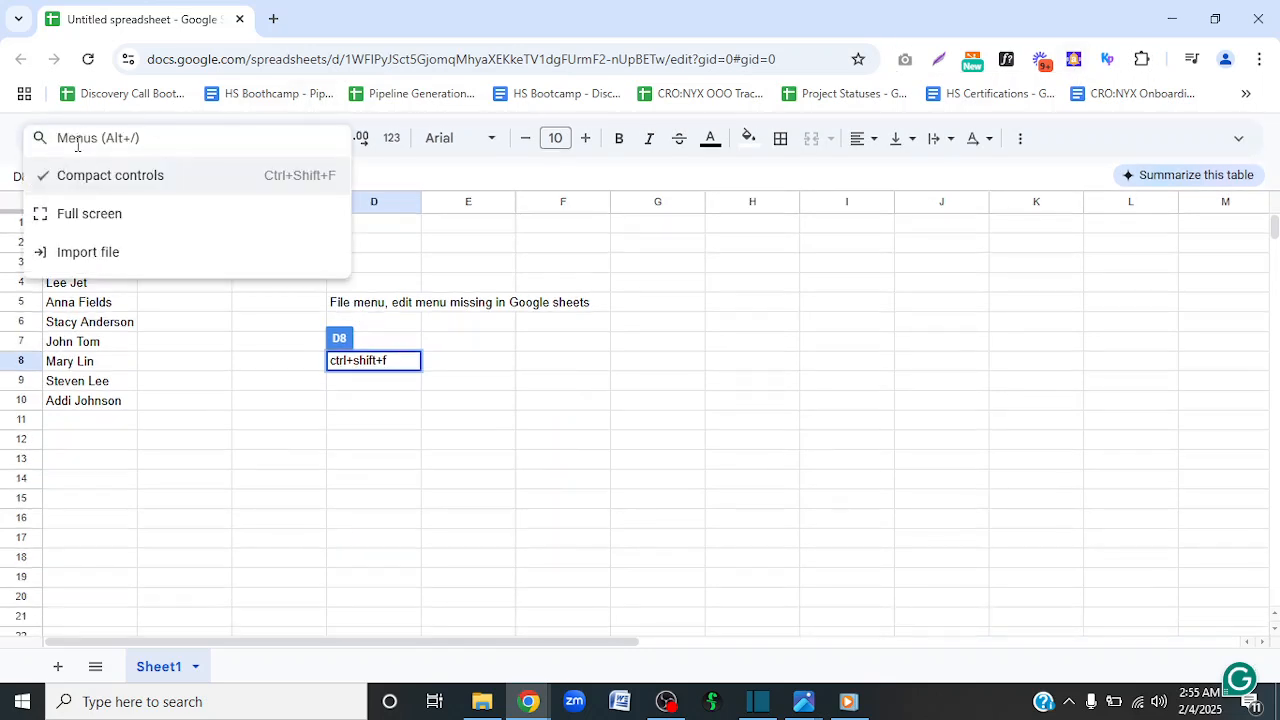
Search the menus for 'comp' and uncheck Compact controls.
type("comp")
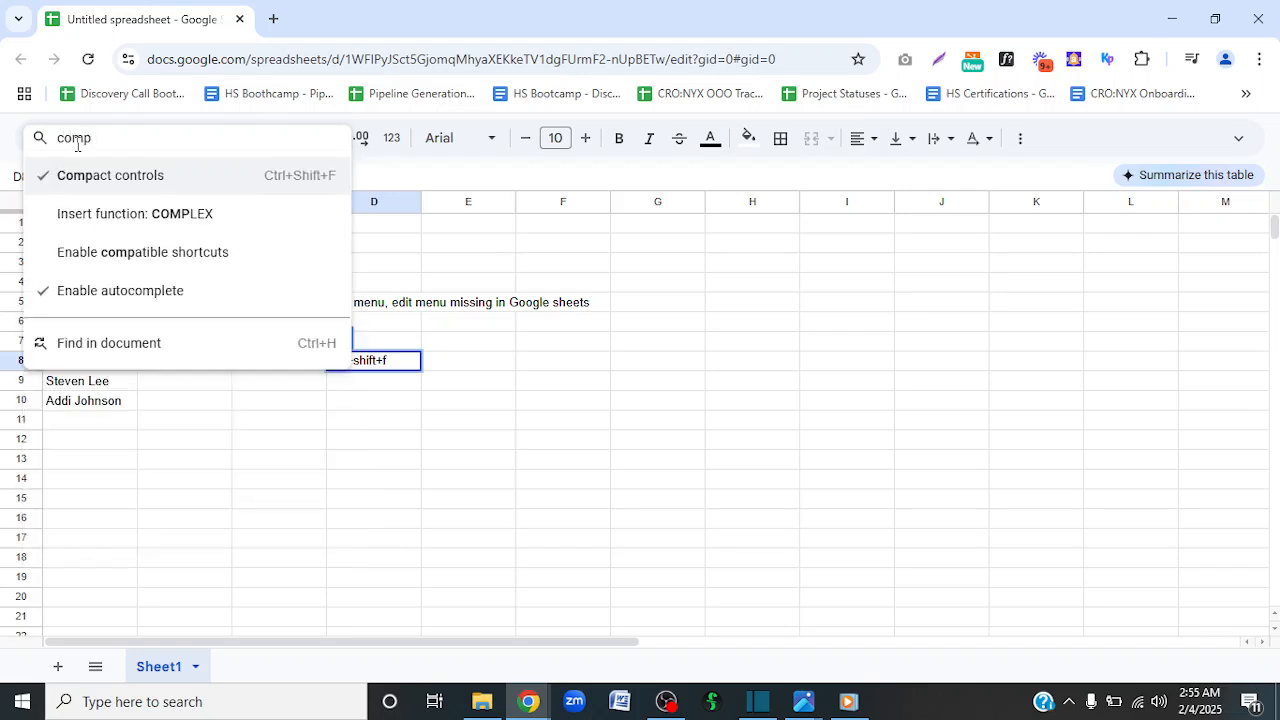
left_click(110, 175)
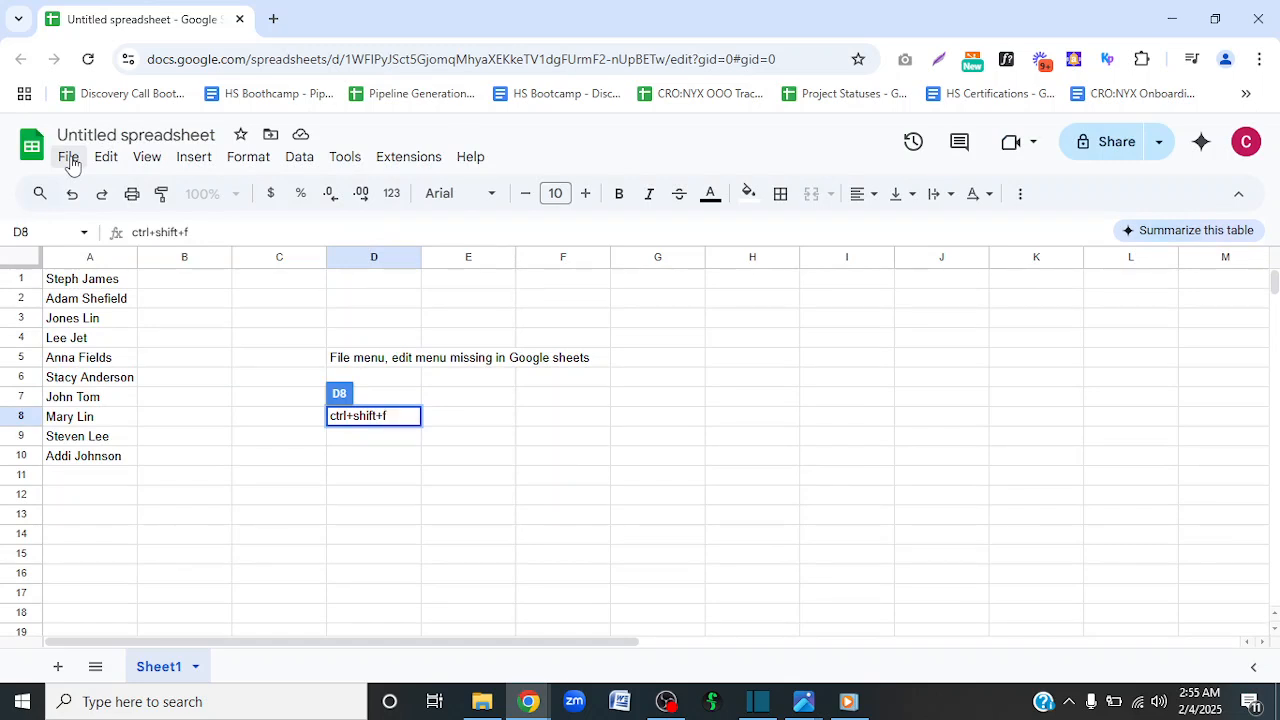
mouse_move(220, 367)
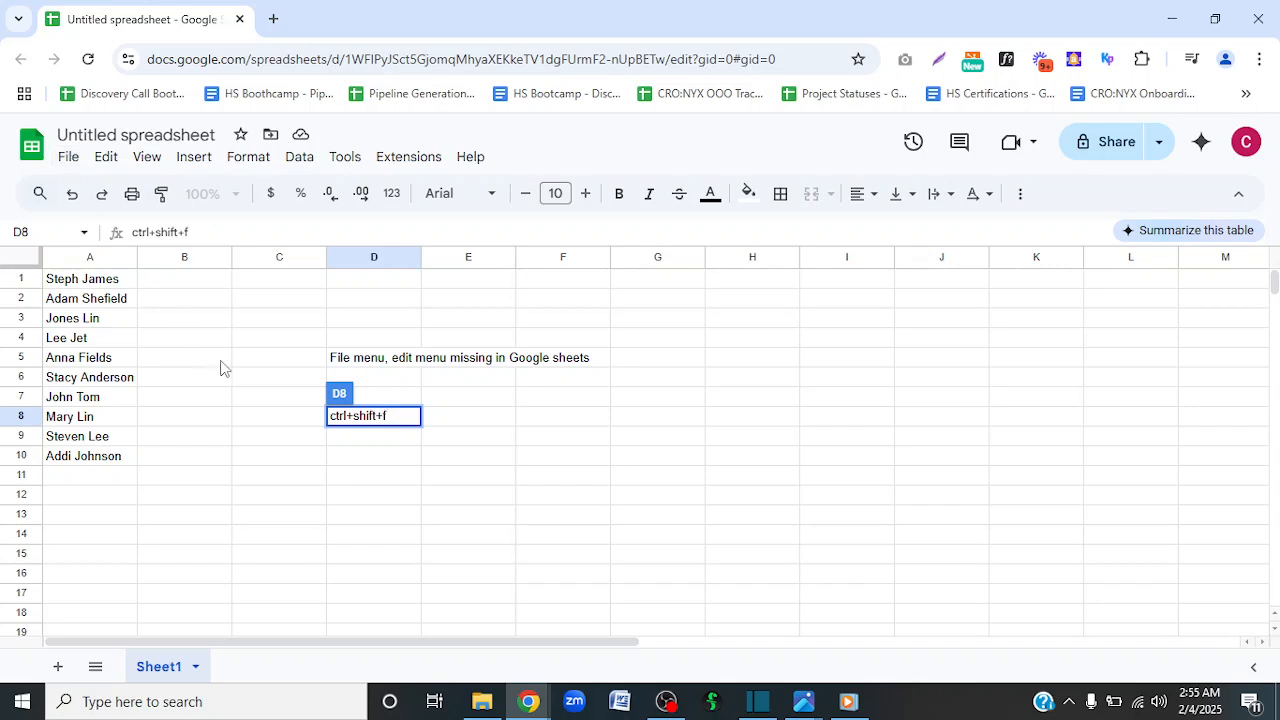